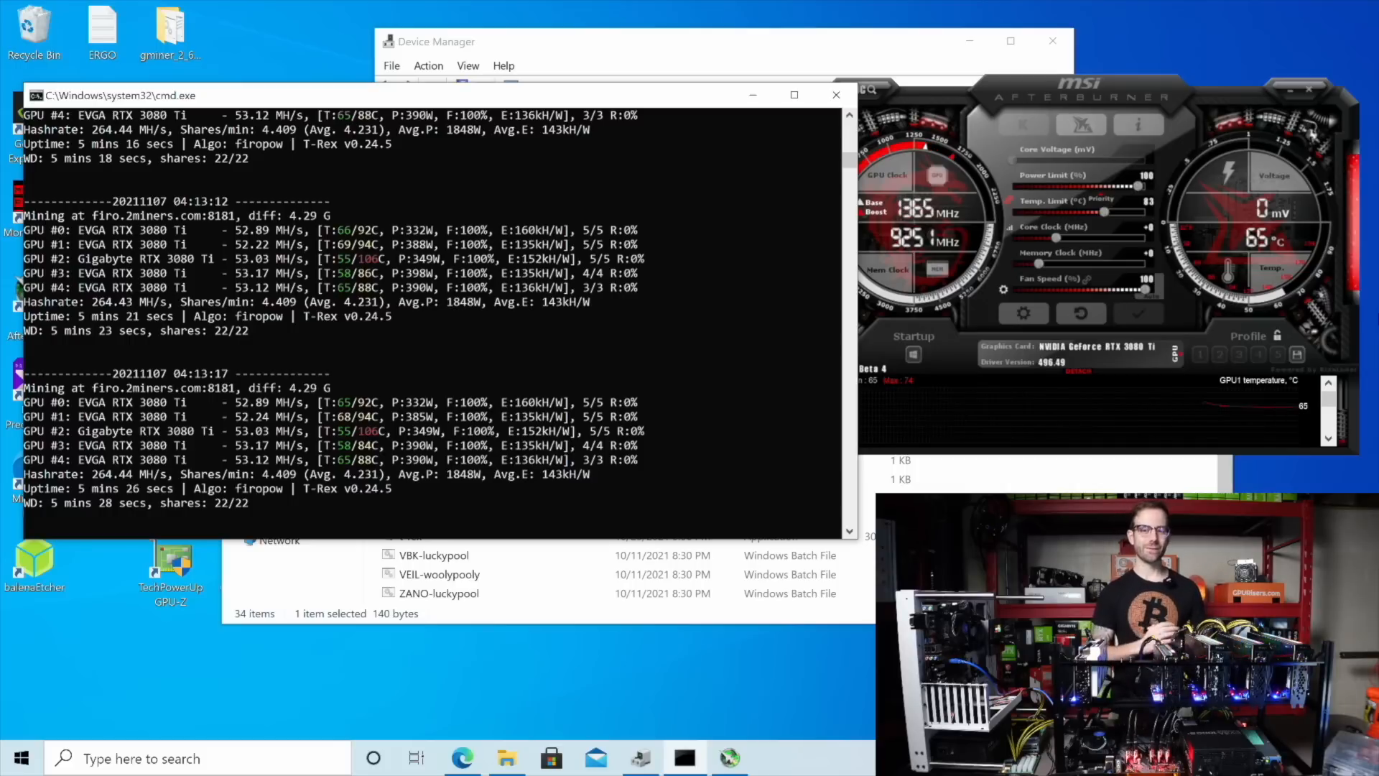
- Bring up the T-Rex FiroPow miner hashing about 287.65 MH/s with HWiNFO64 sensors alongside
click(774, 757)
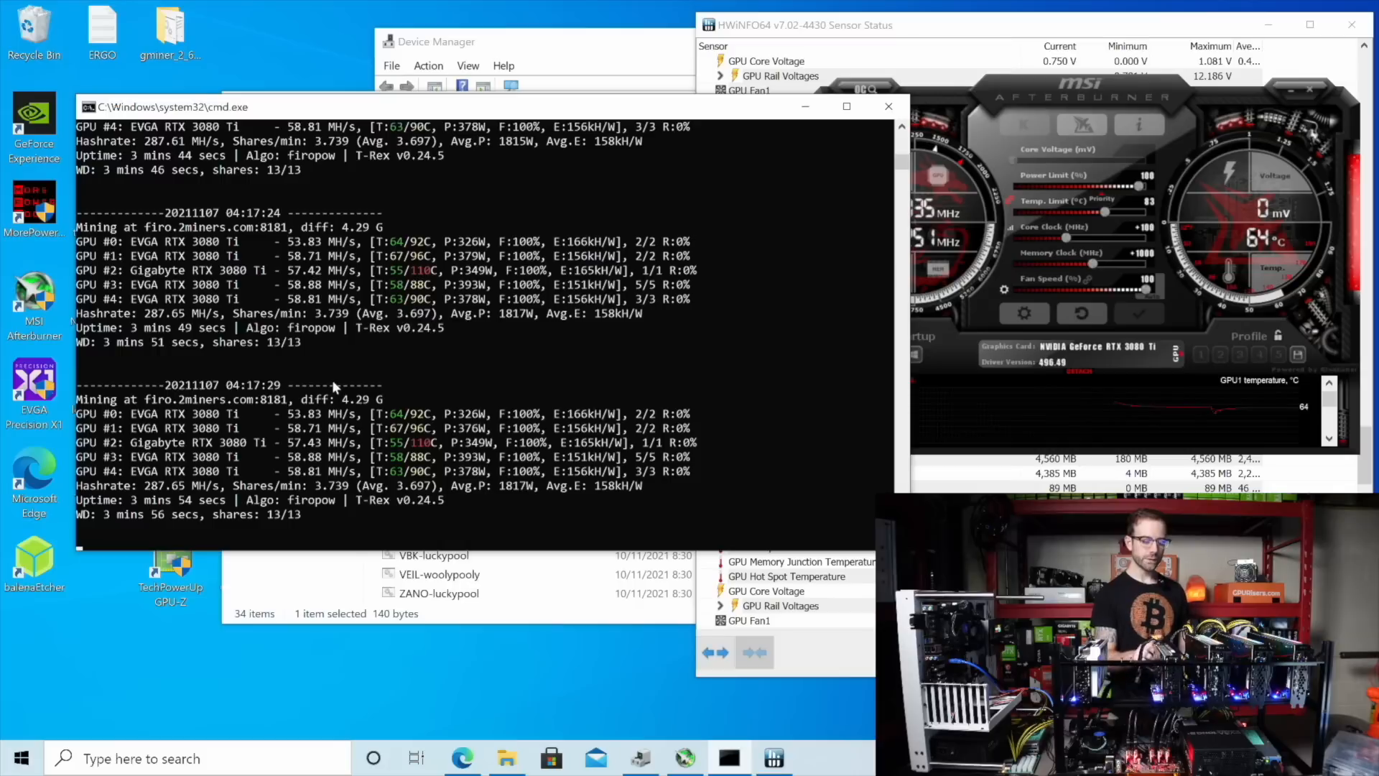
mouse_move(303, 426)
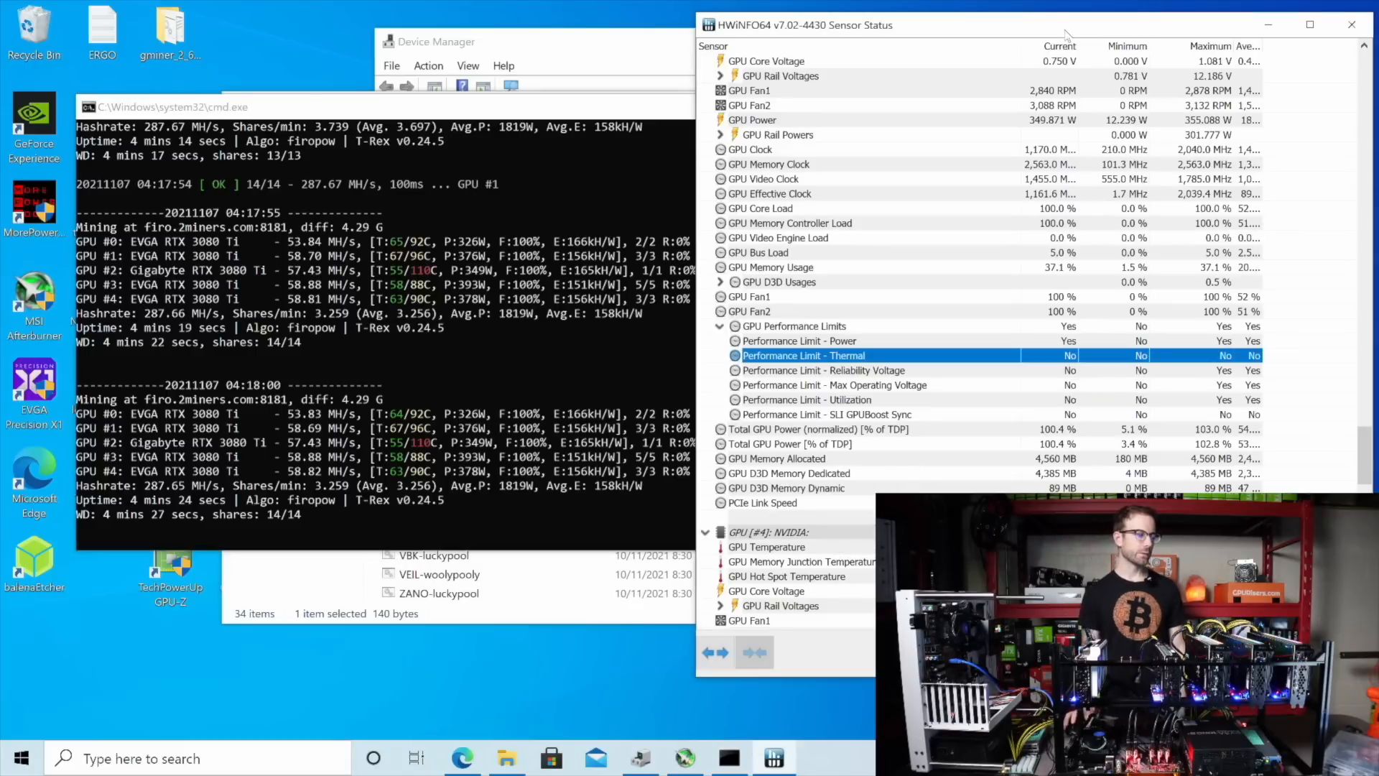
mouse_move(823, 370)
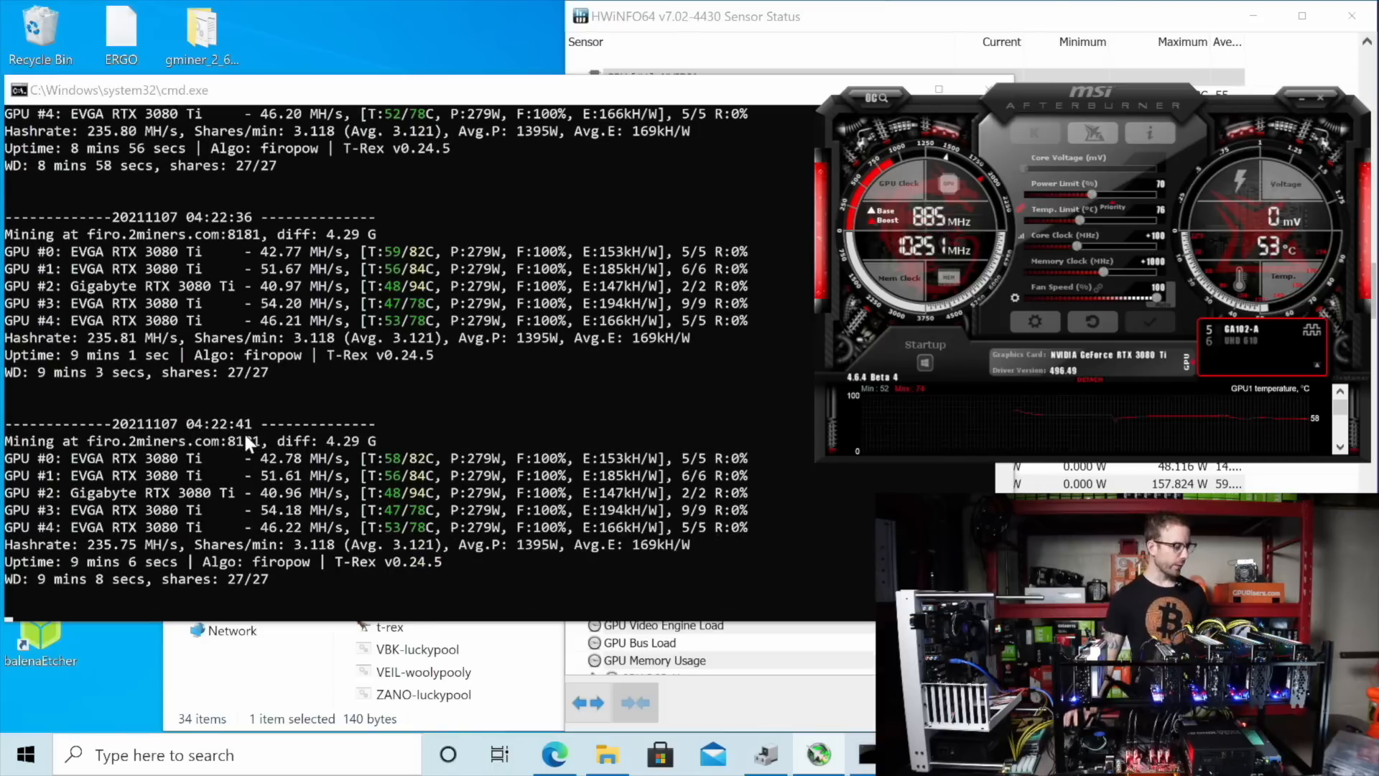
mouse_move(303, 549)
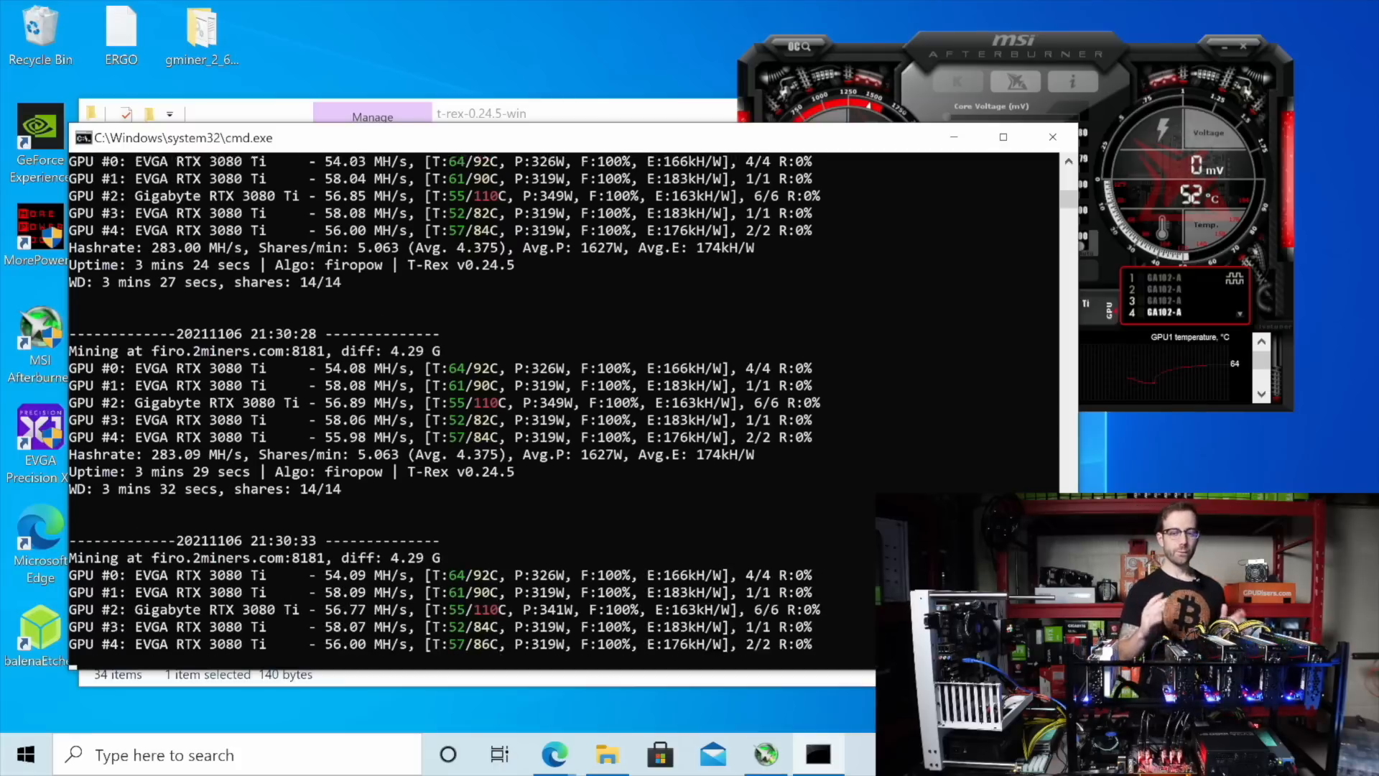
- Scroll the T-Rex output to review the 281.5 MH/s hashrate, 1620 W and 20/20 shares
scroll(down, 3)
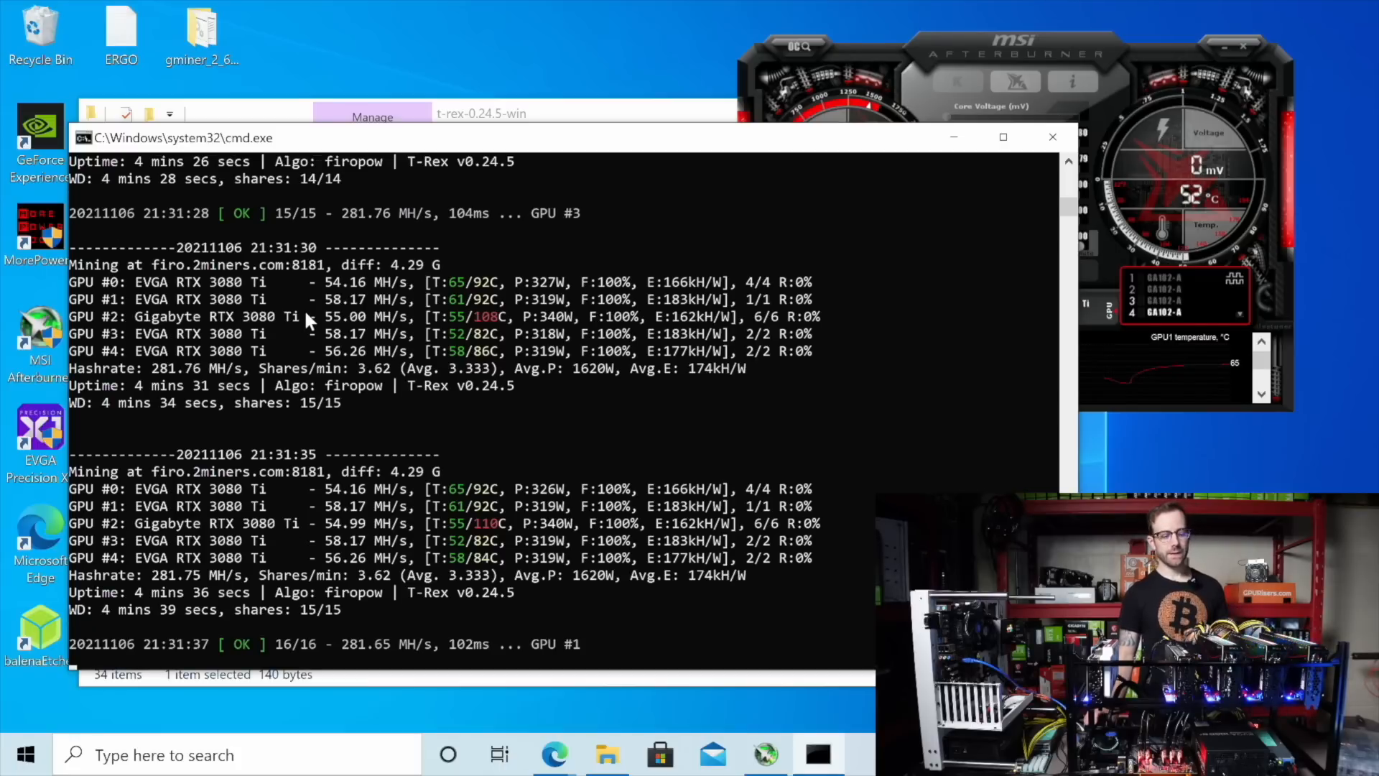
scroll(down, 3)
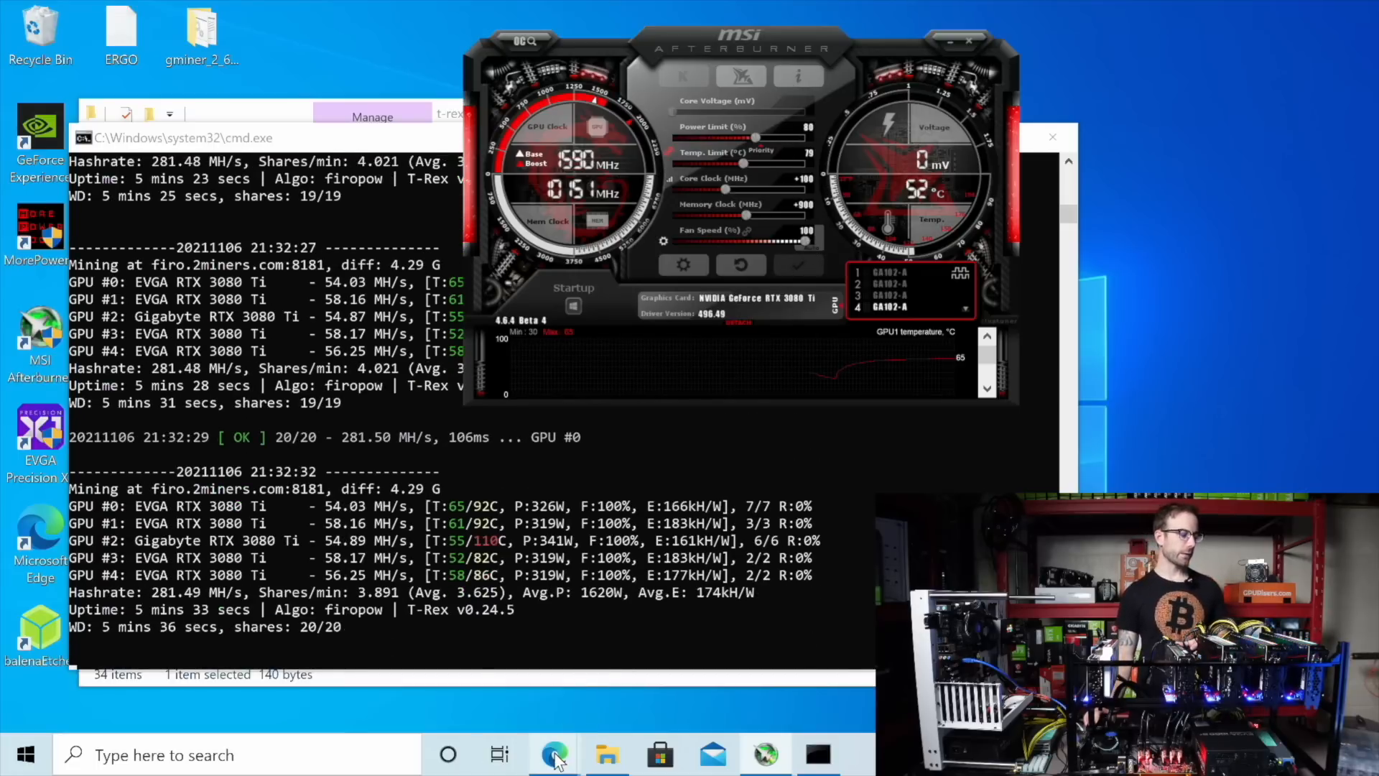
- Scroll WhatToMine's GPU results down to Firo (FIRO) at $32.06 revenue, $28.15 daily profit
click(554, 755)
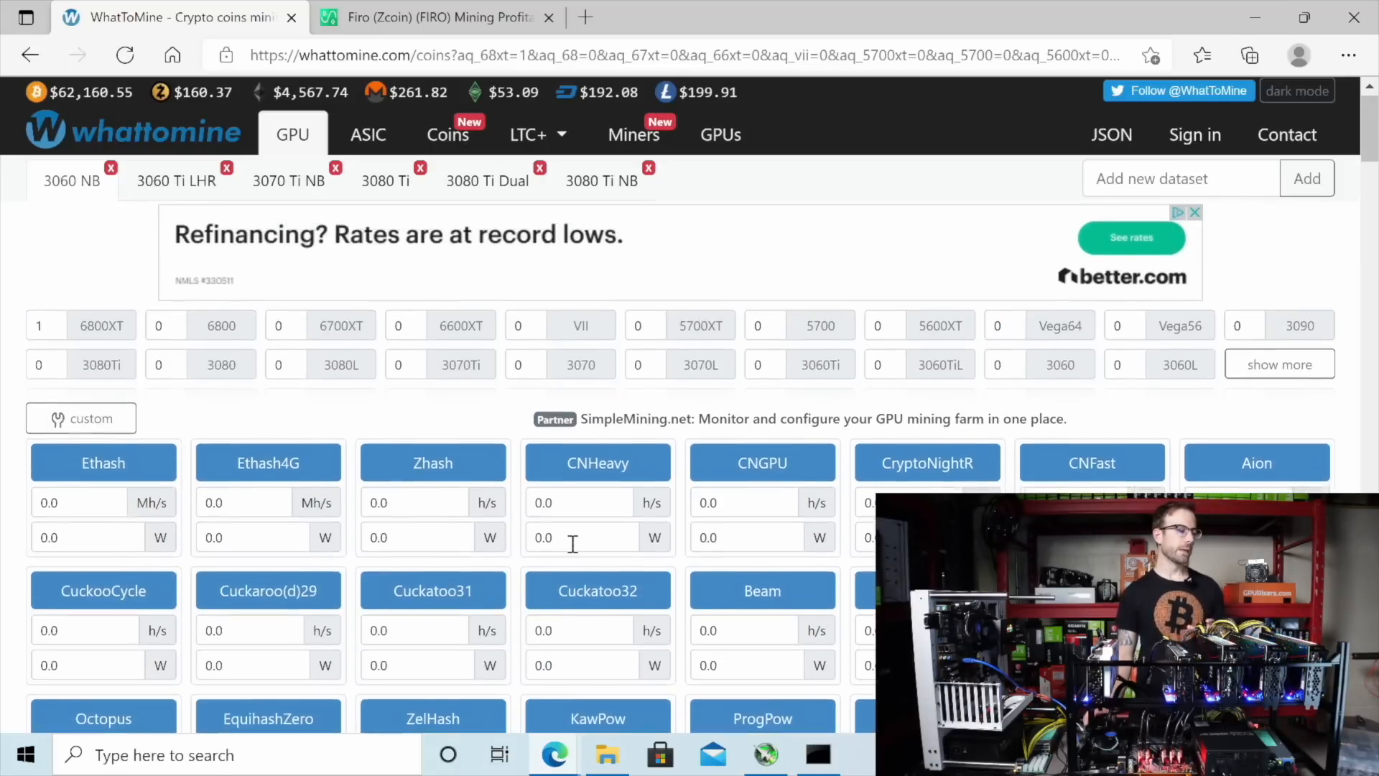
scroll(down, 3)
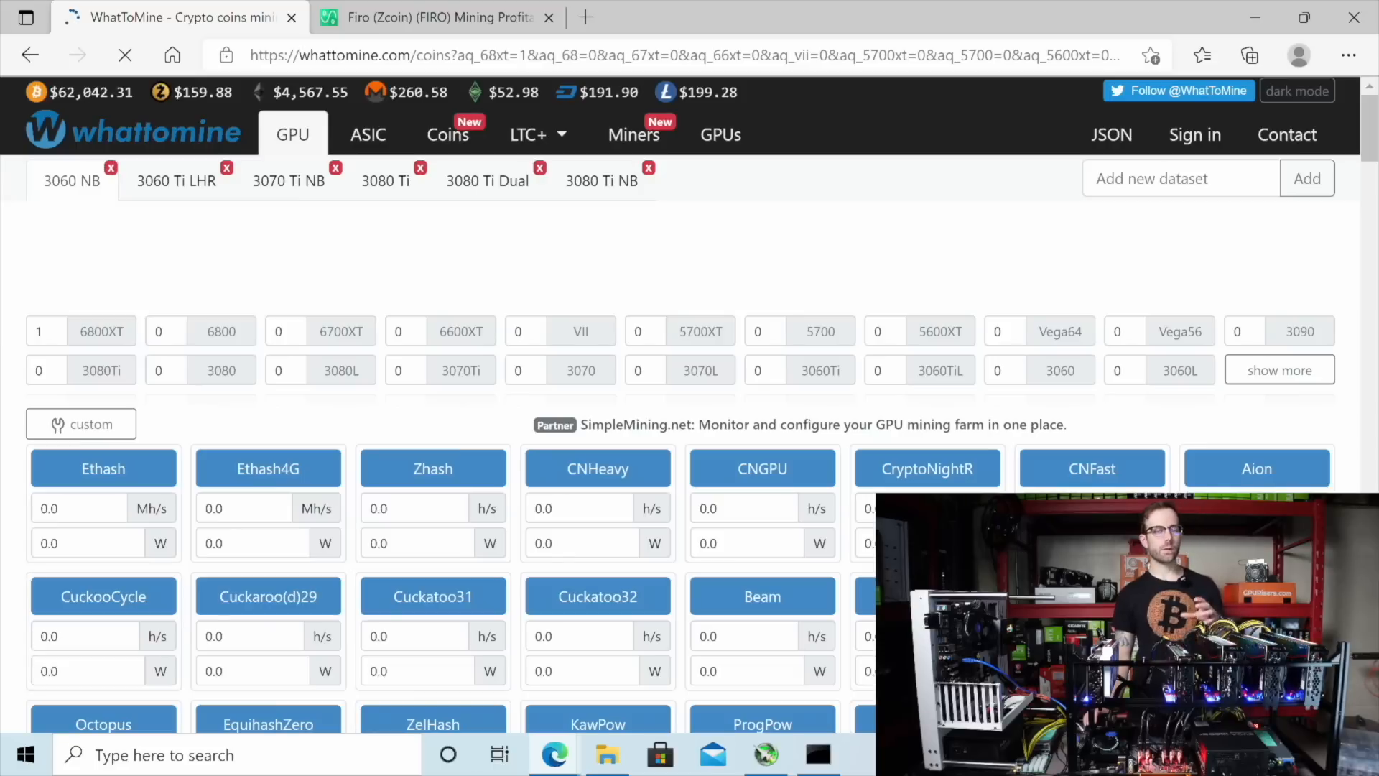
scroll(down, 3)
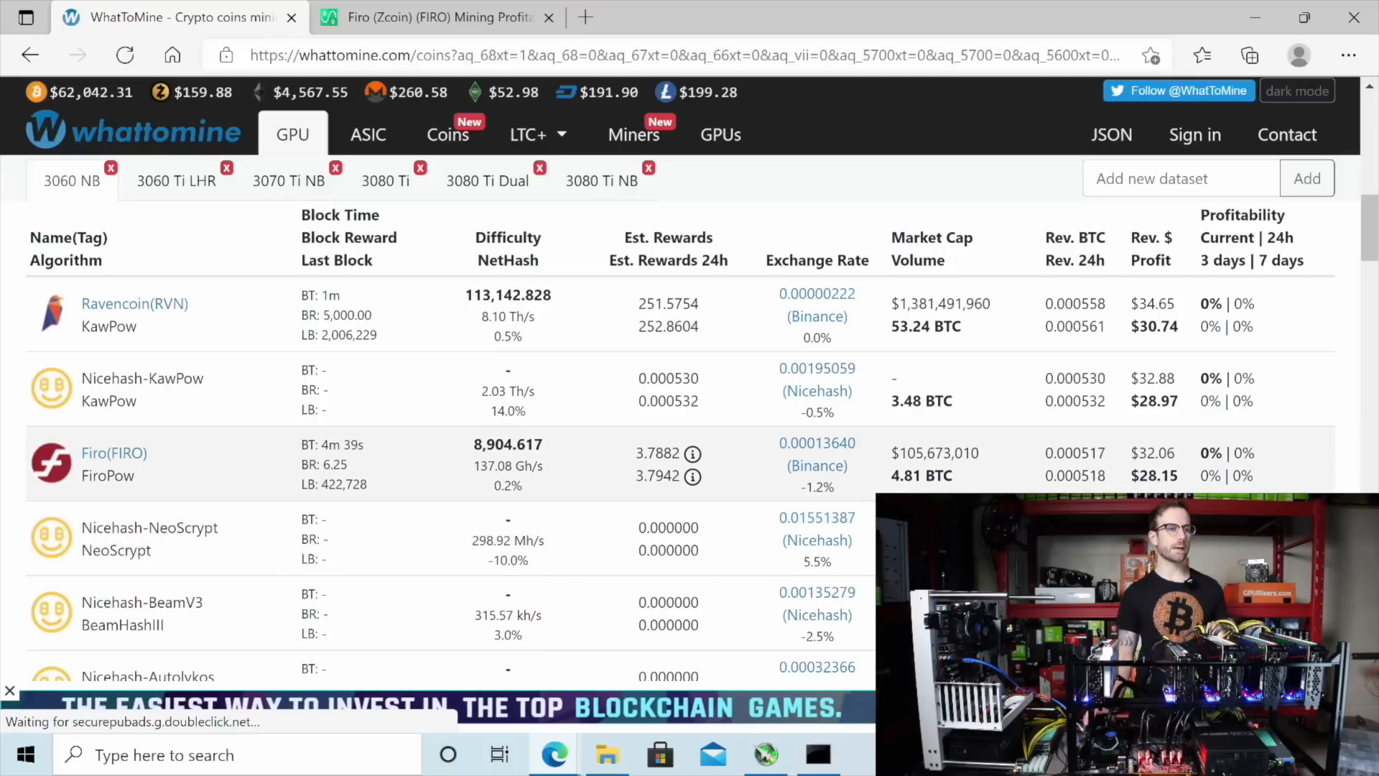
scroll(down, 3)
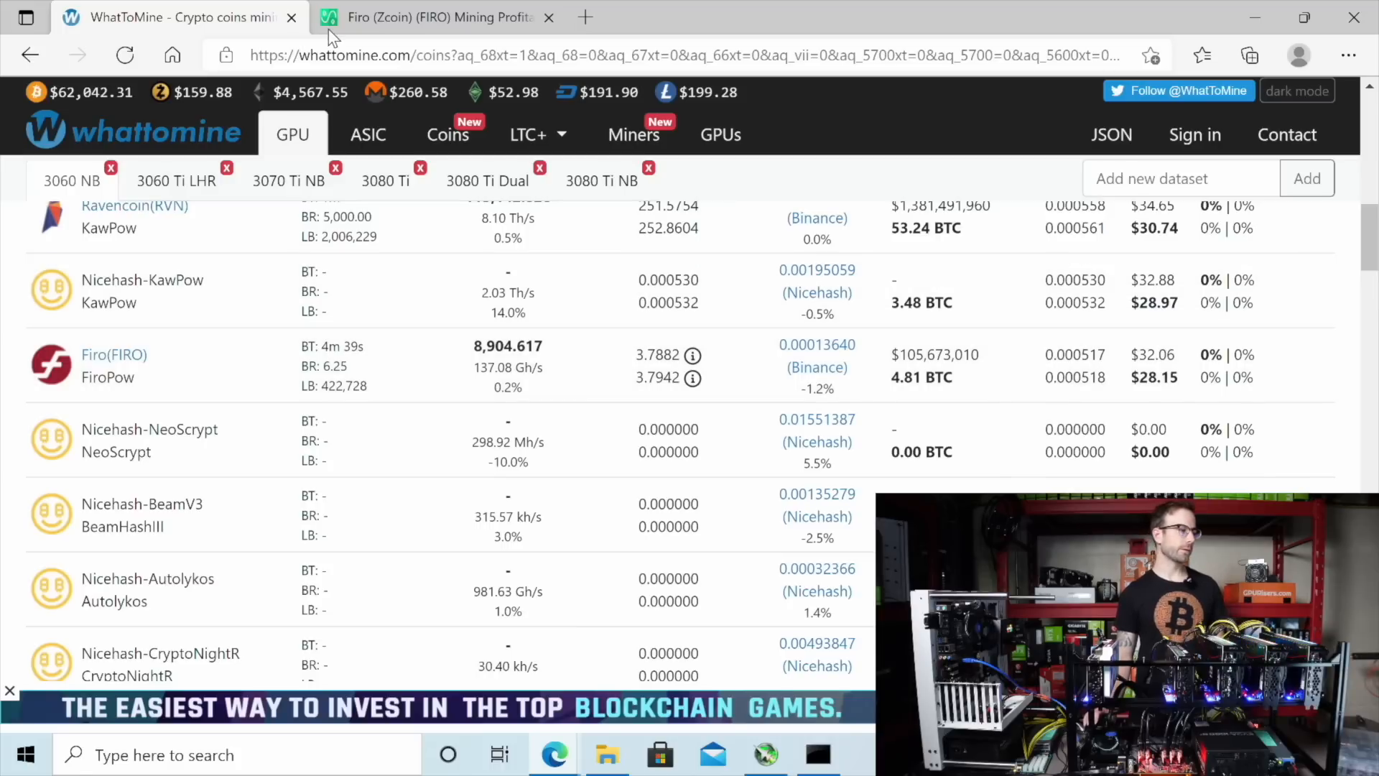
- Enter a 280 Mh/s hashrate in 2CryptoCalc's Firo calculator for solo estimates
click(431, 17)
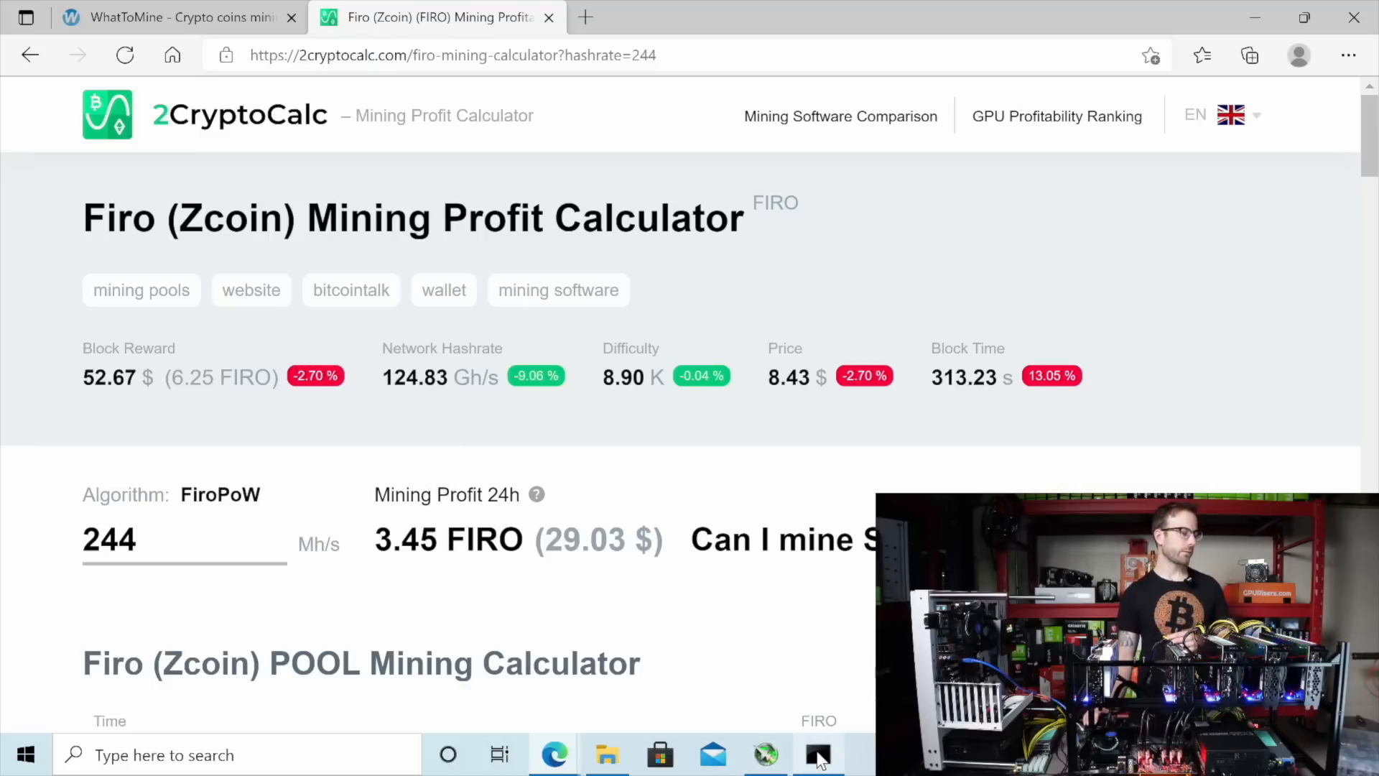
click(817, 755)
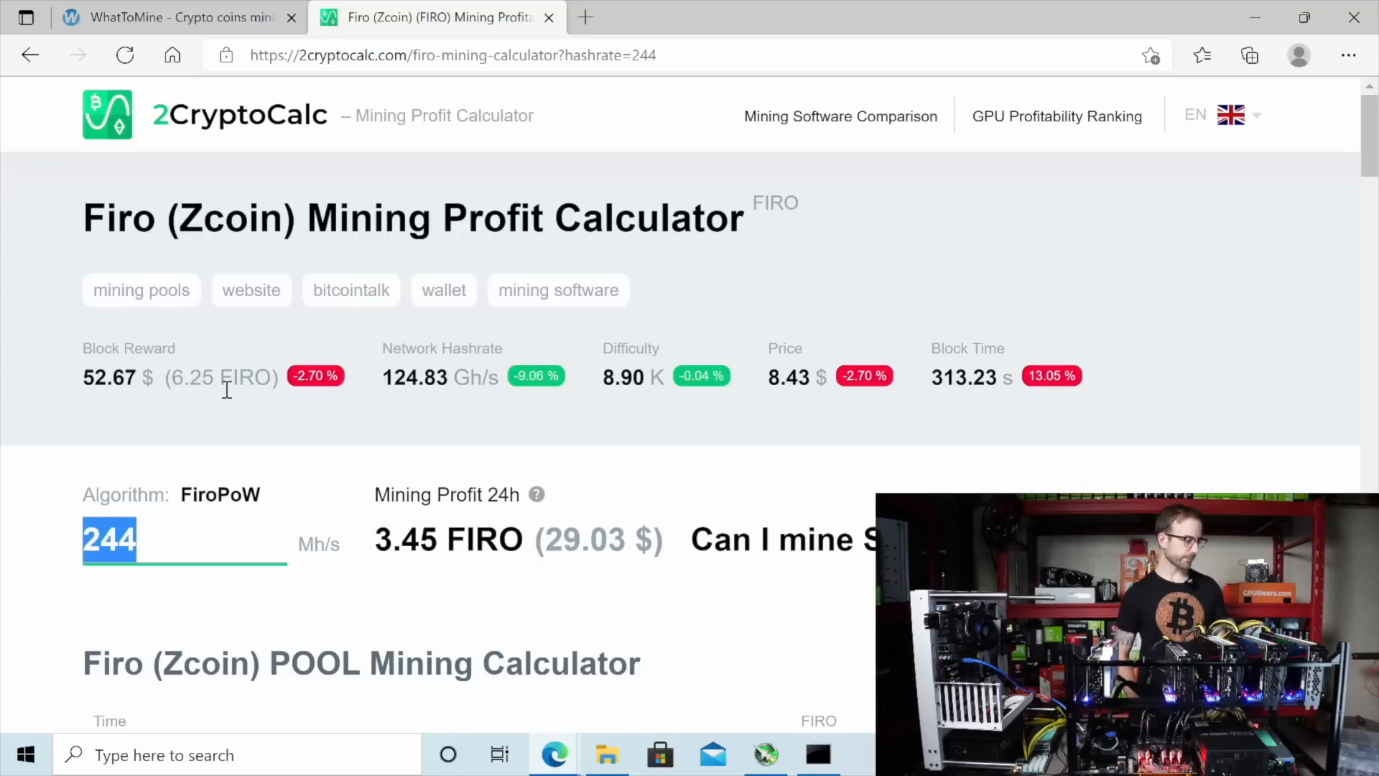
text(280)
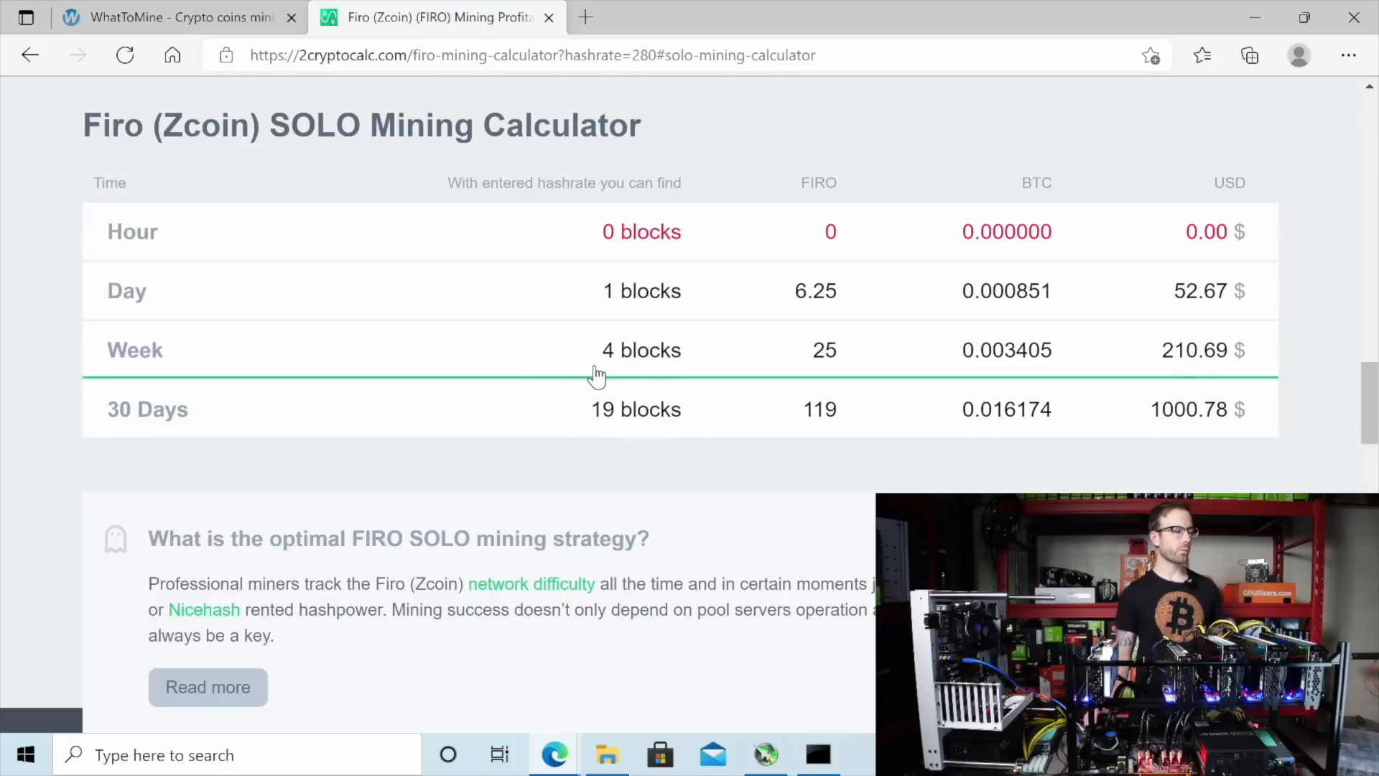
mouse_move(580, 364)
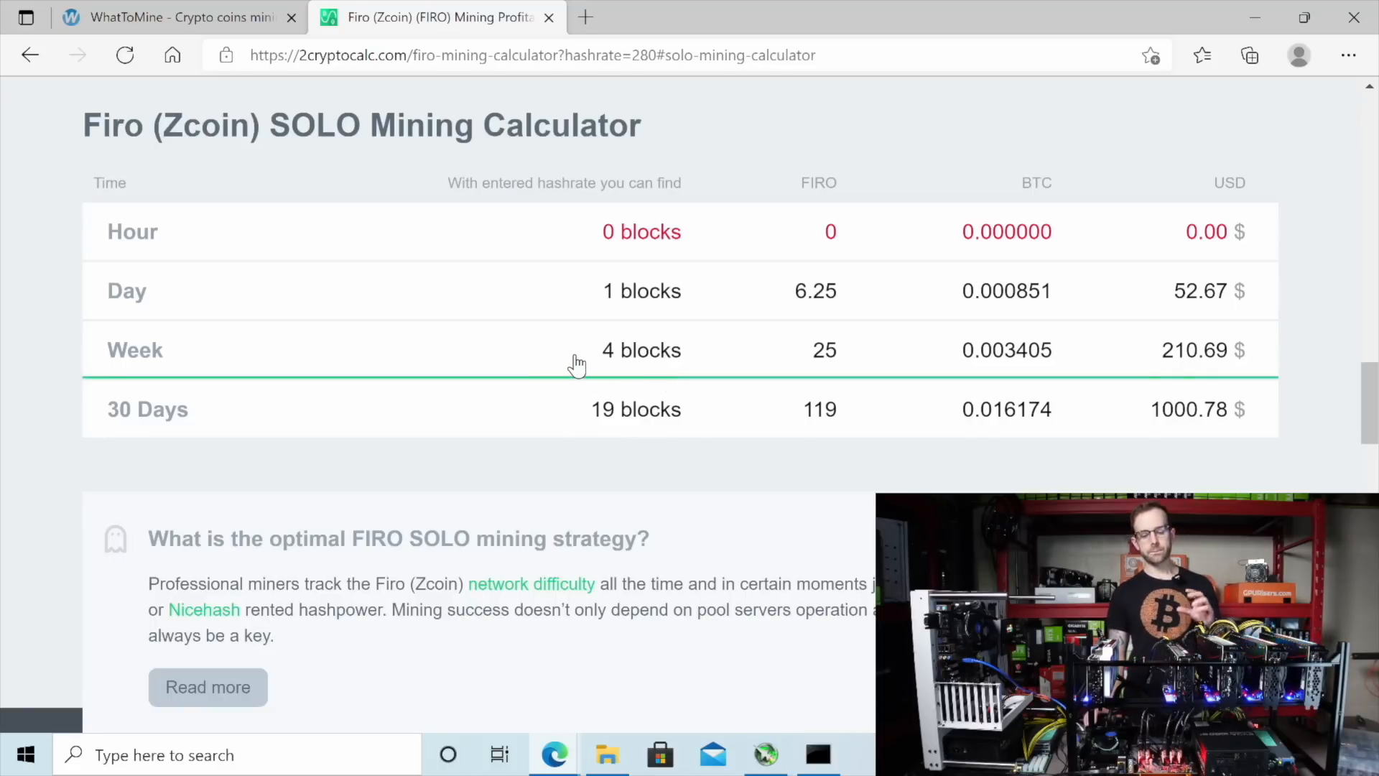